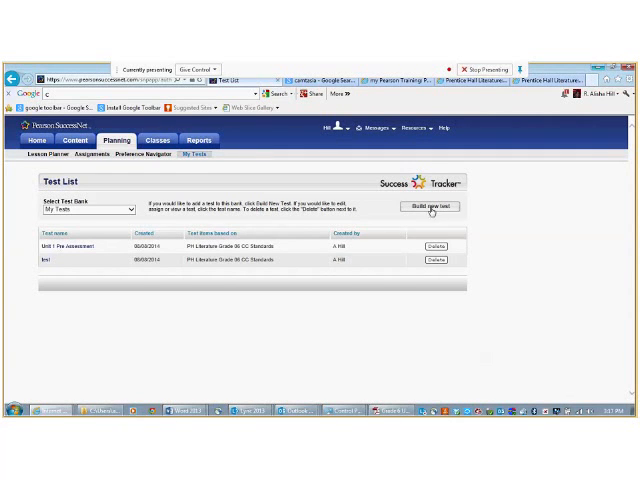
Start a new test from the Test List with Build new test
click(432, 207)
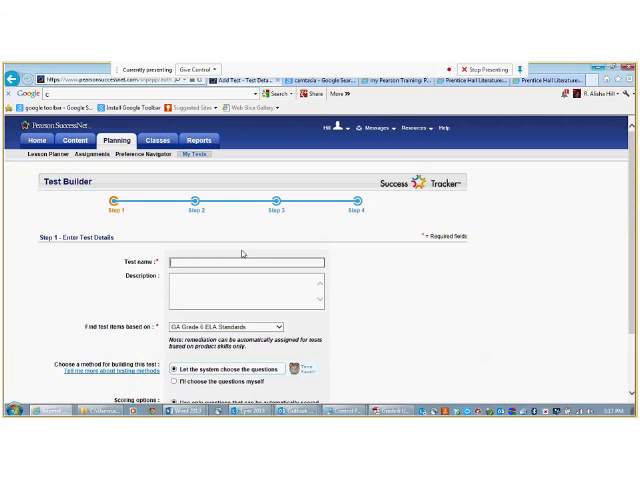
Enter test name 'Unit 1 Post Assessment' and description 'Focus standards assessment.'
text(Unit 1 Post)
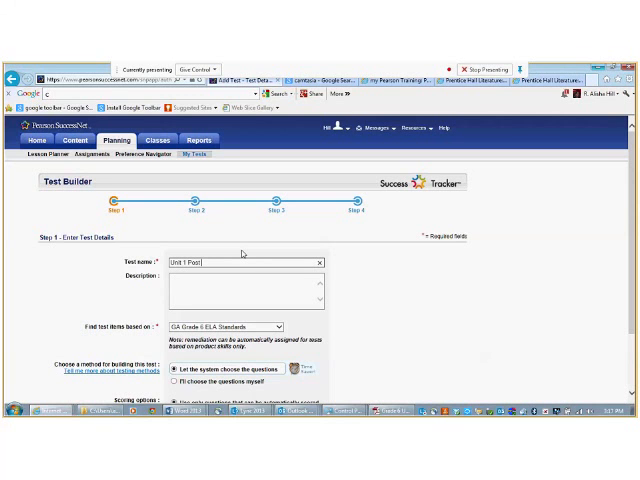
text(Assessment)
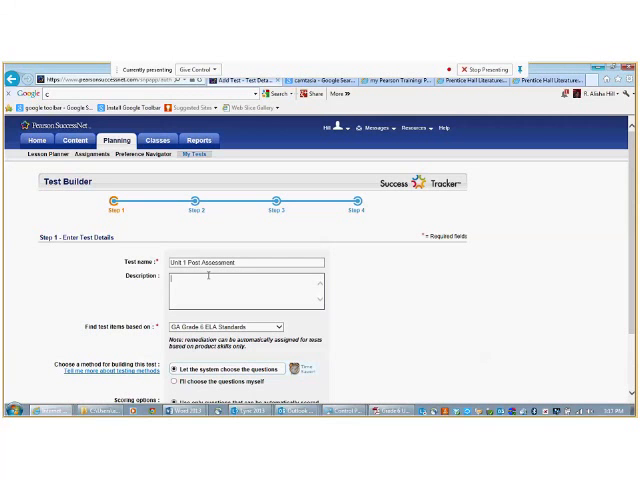
text(Focus standards assessment.)
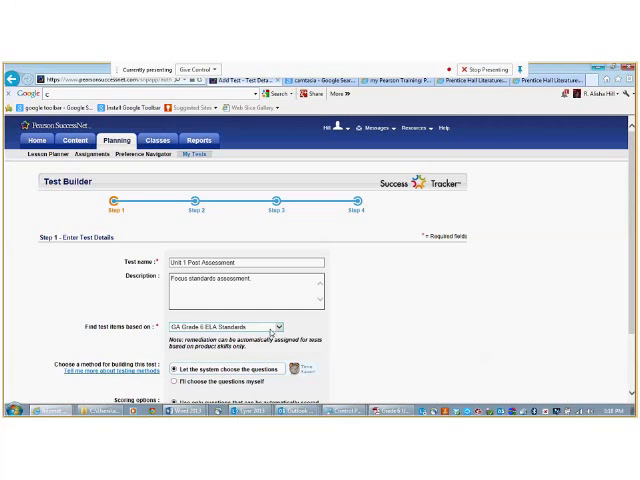
click(283, 327)
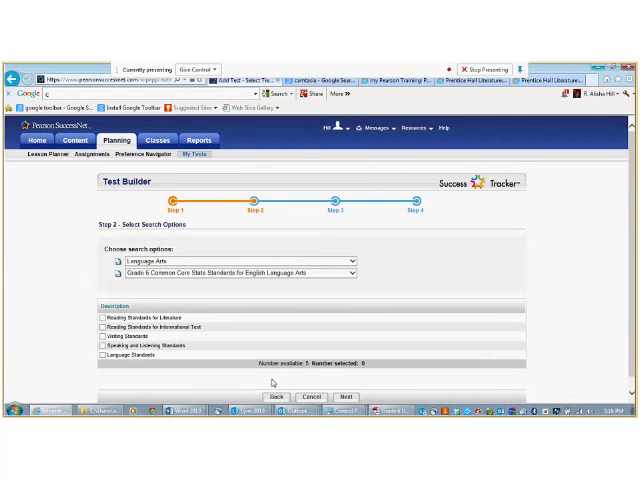
mouse_move(193, 231)
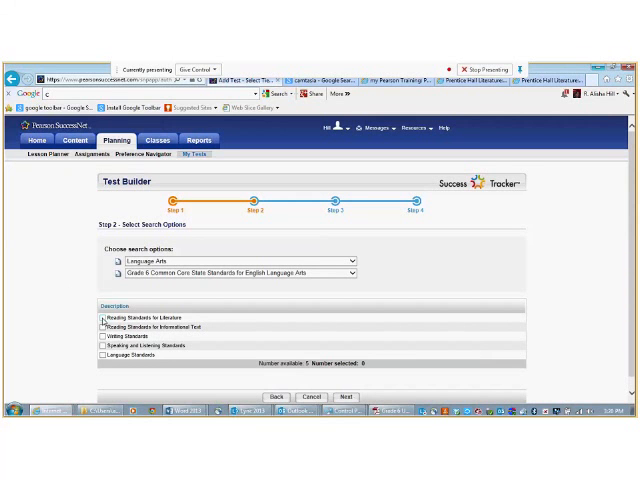
Tick Reading Literature, Reading Informational Text, Writing and Language standards
click(103, 319)
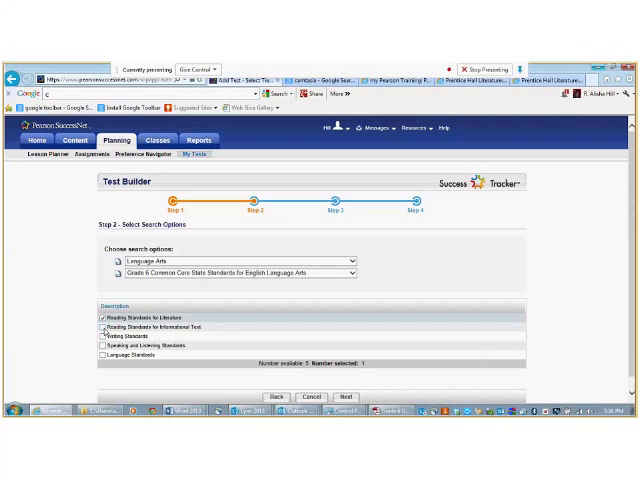
click(100, 327)
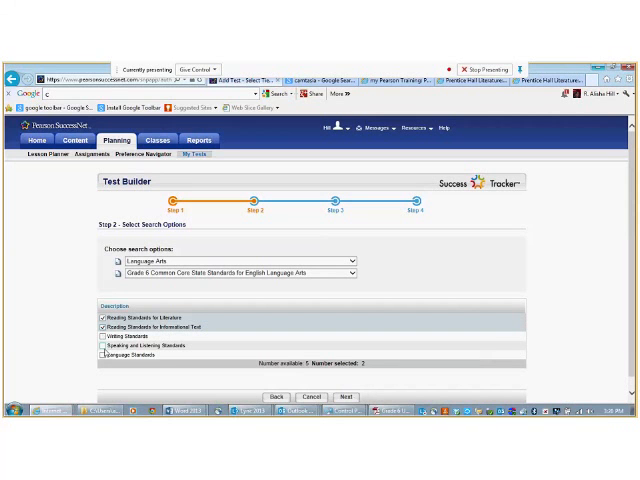
click(101, 338)
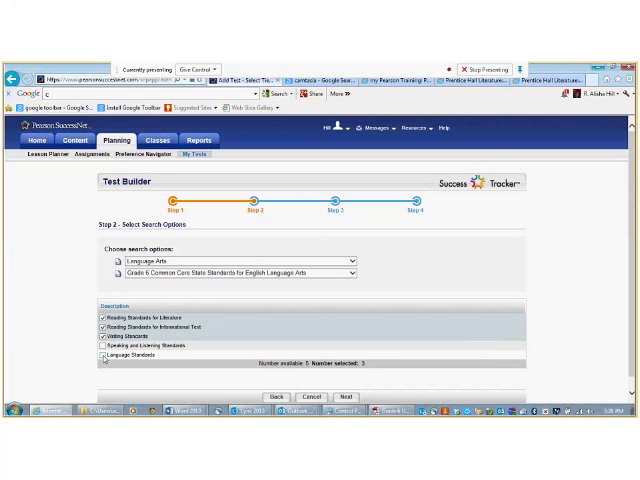
click(102, 355)
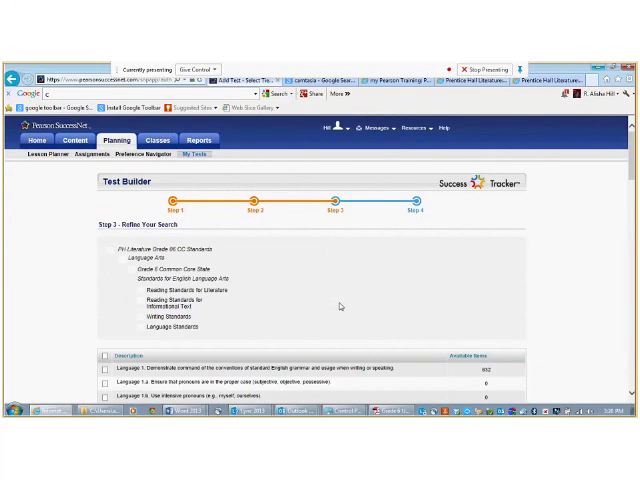
Scroll the standards list, checking Language 1 and 2 and Informational Text standards
scroll(down, 3)
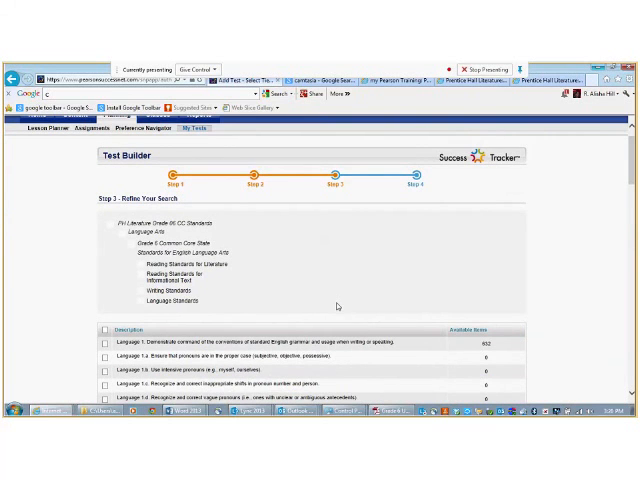
scroll(down, 3)
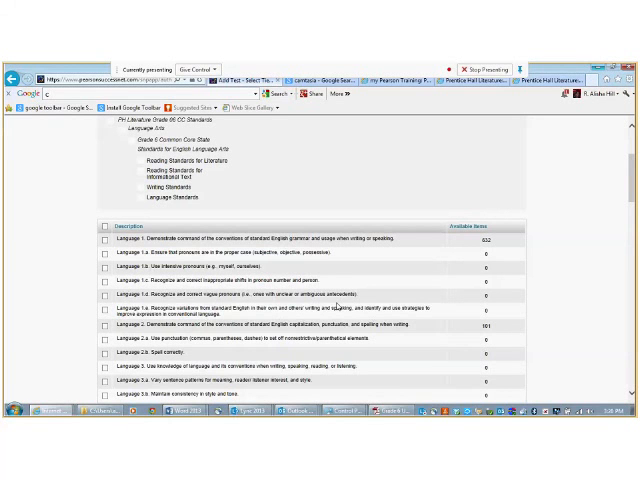
scroll(down, 3)
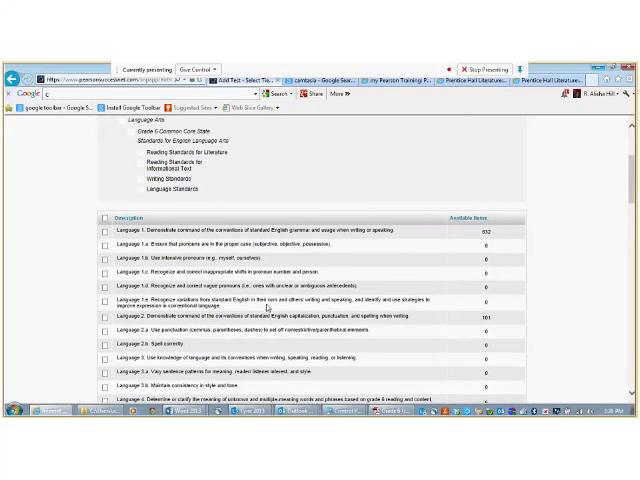
scroll(down, 3)
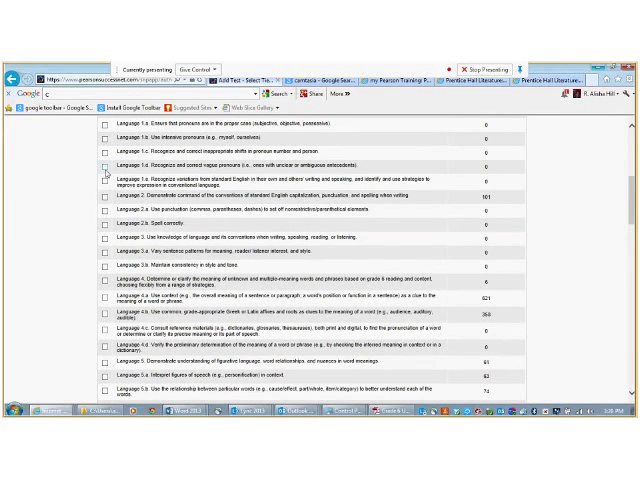
scroll(up, 3)
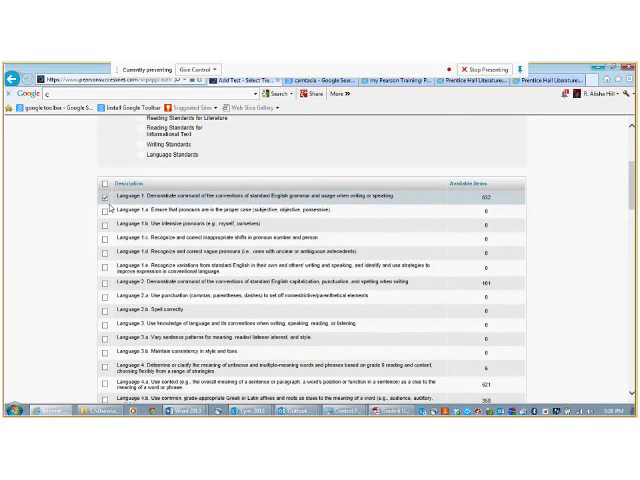
scroll(down, 3)
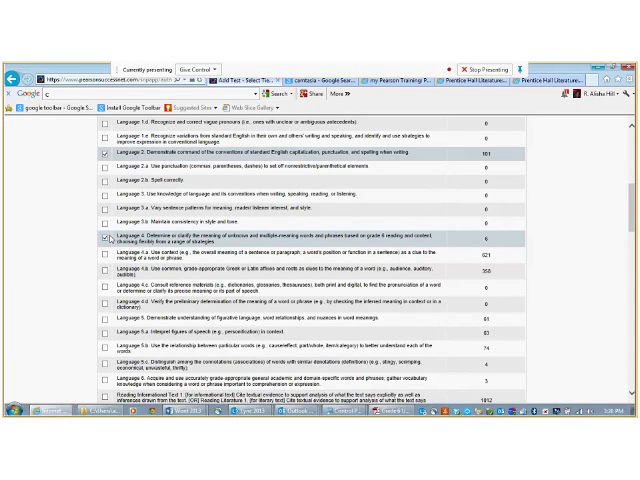
scroll(down, 3)
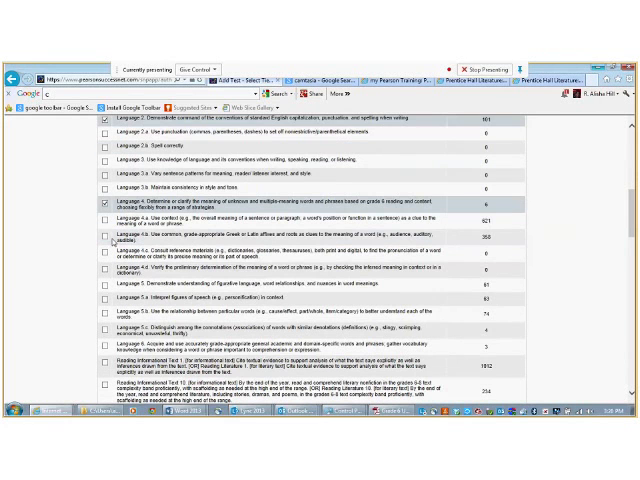
scroll(down, 3)
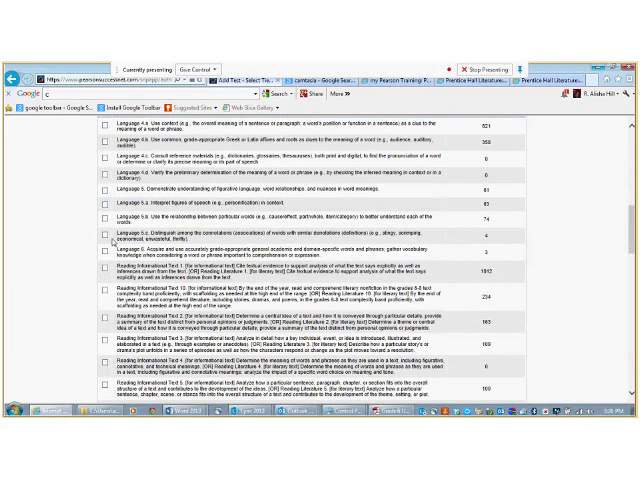
Continue down the list checking Reading Literature 1, 2, 4, 6 and Writing standards
scroll(down, 3)
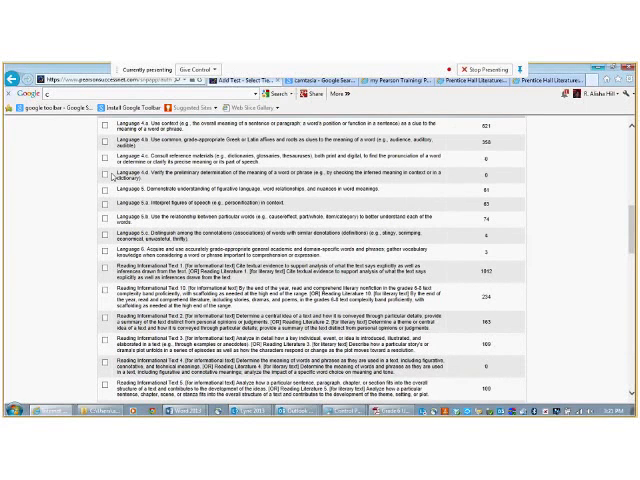
scroll(down, 3)
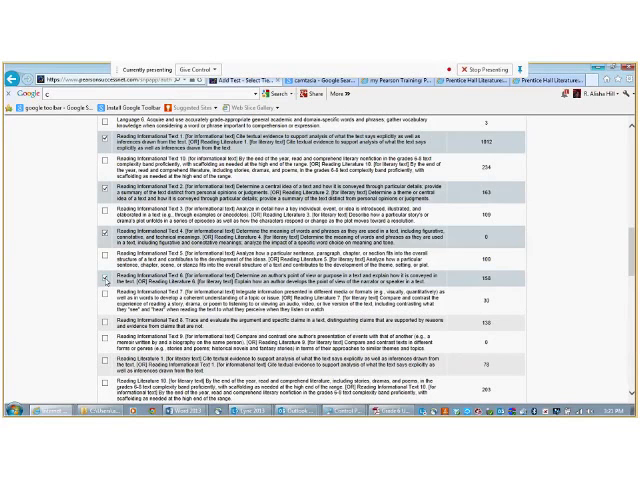
scroll(down, 3)
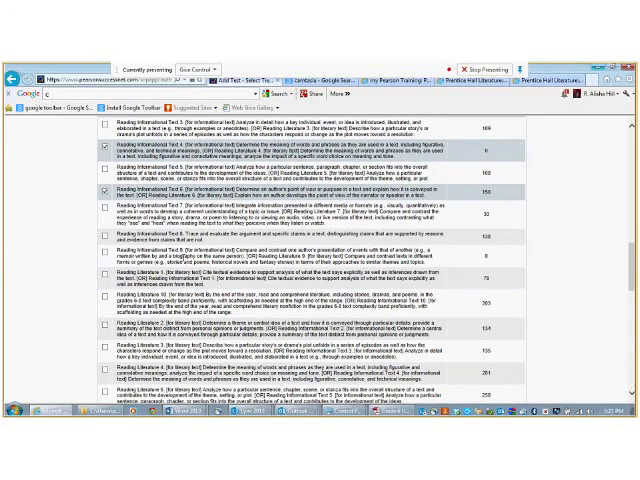
scroll(down, 3)
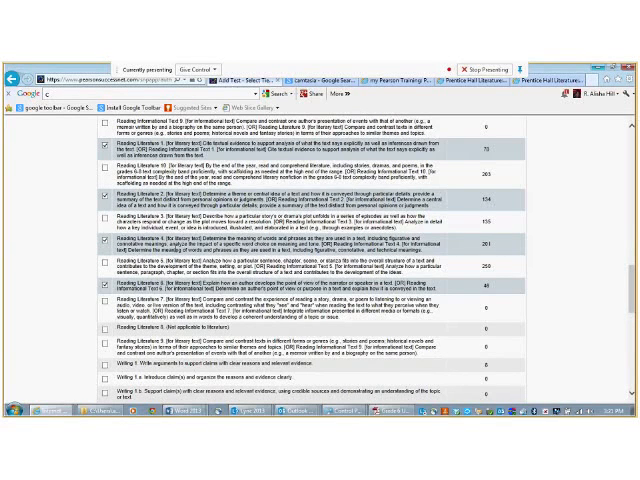
scroll(down, 3)
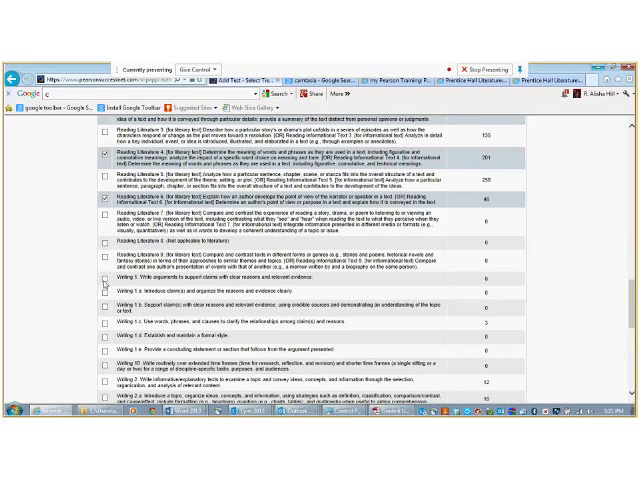
scroll(down, 3)
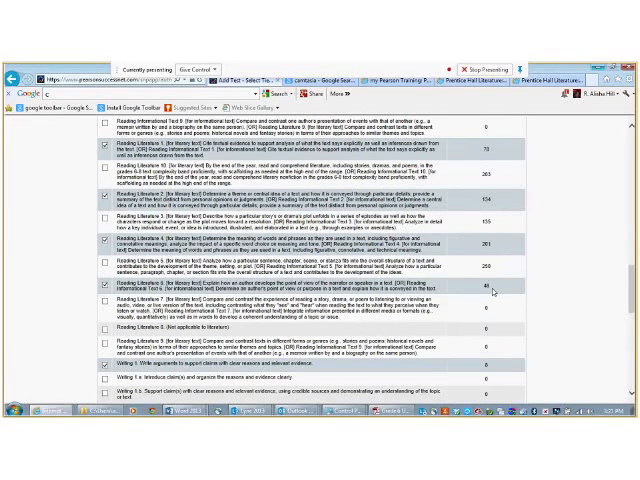
scroll(down, 3)
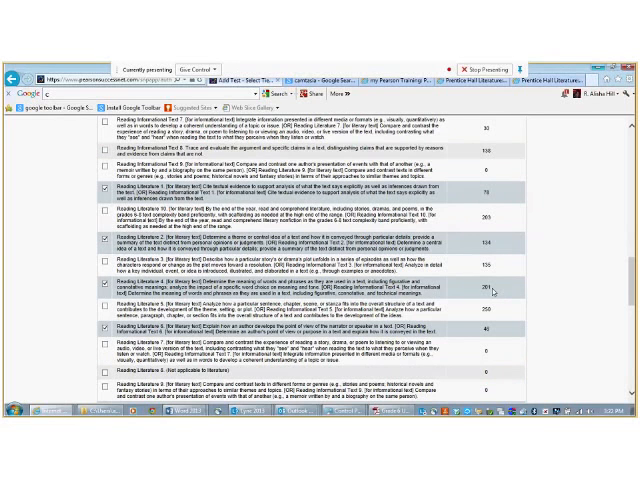
scroll(down, 3)
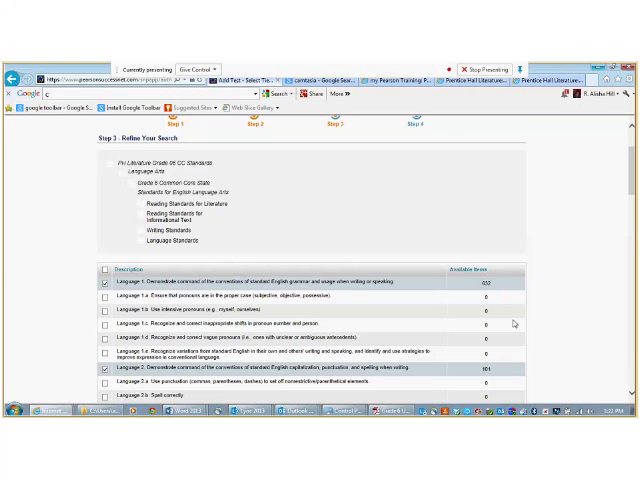
Scroll down and advance to Step 4: Select Number of Questions
scroll(down, 3)
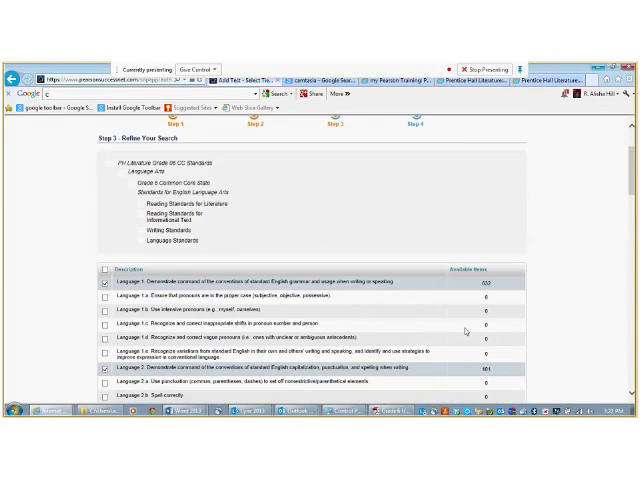
scroll(down, 3)
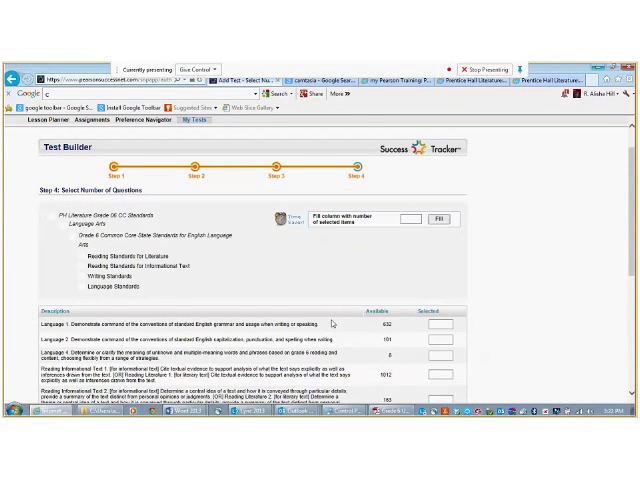
scroll(down, 3)
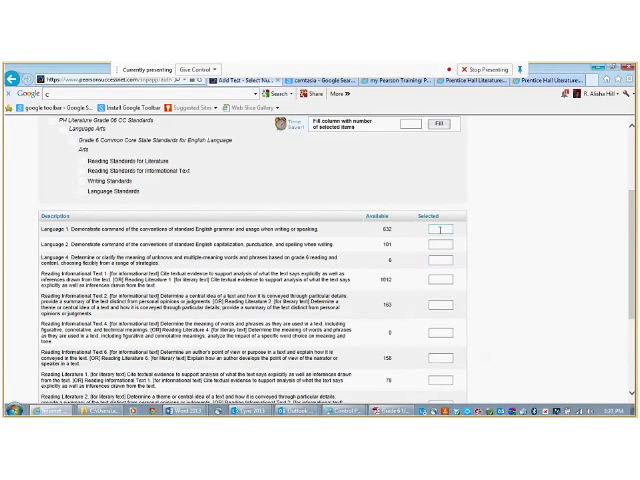
Enter 3 questions per standard with items, reaching 36 total selected items
text(3)
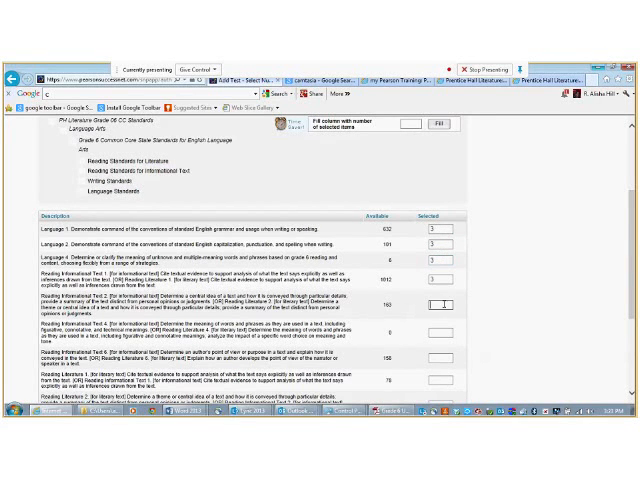
scroll(down, 3)
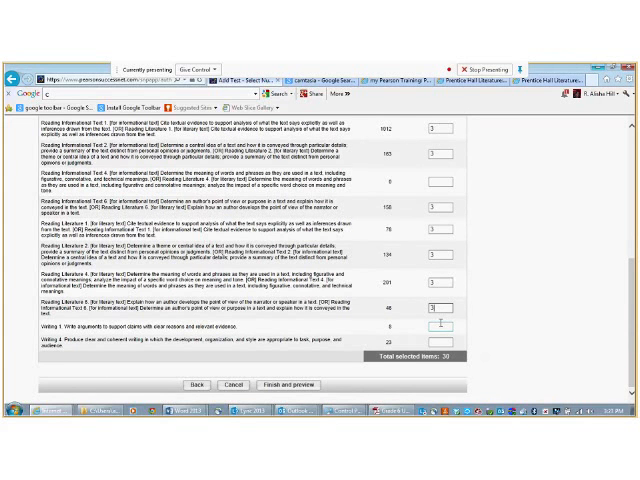
text(3)
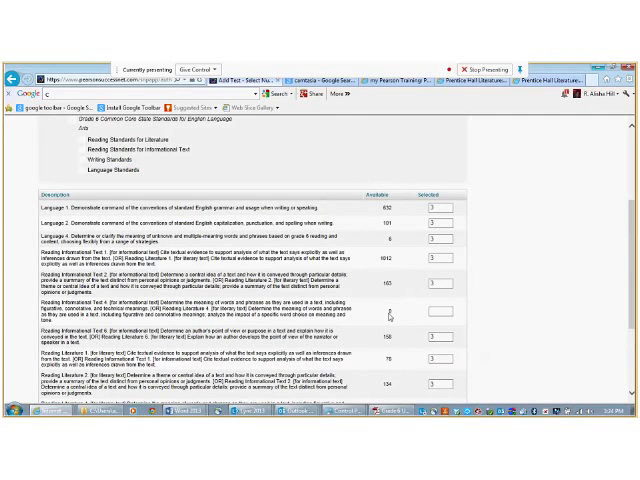
scroll(down, 3)
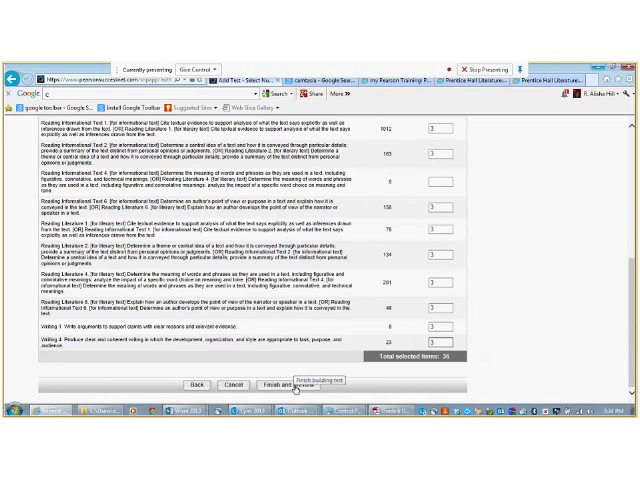
Finish and preview the test, accepting the warning about empty substrands
click(294, 384)
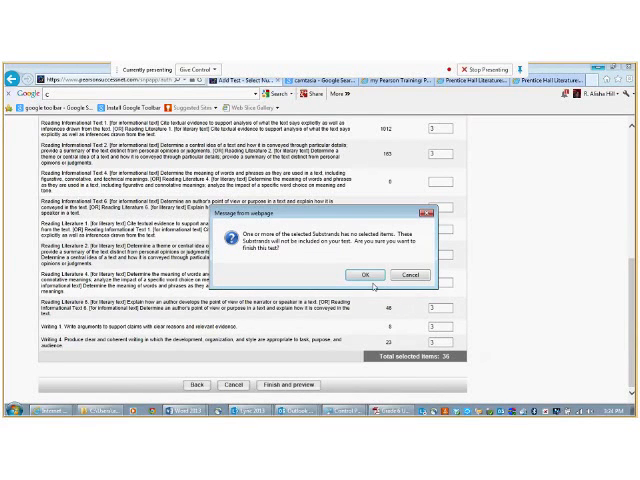
click(366, 274)
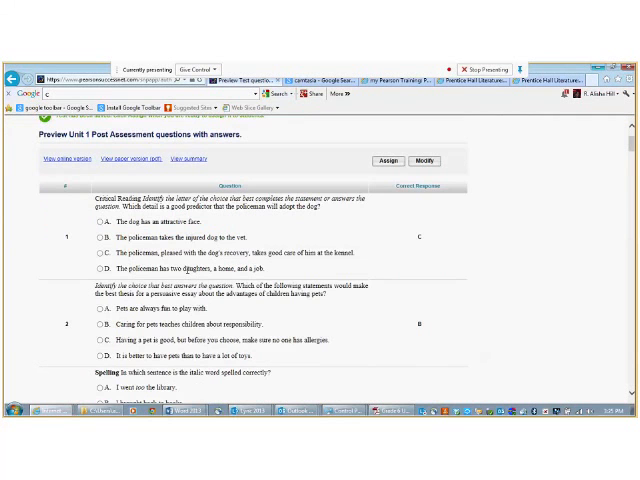
Scroll through the previewed questions and correct answers up to question 5
scroll(down, 3)
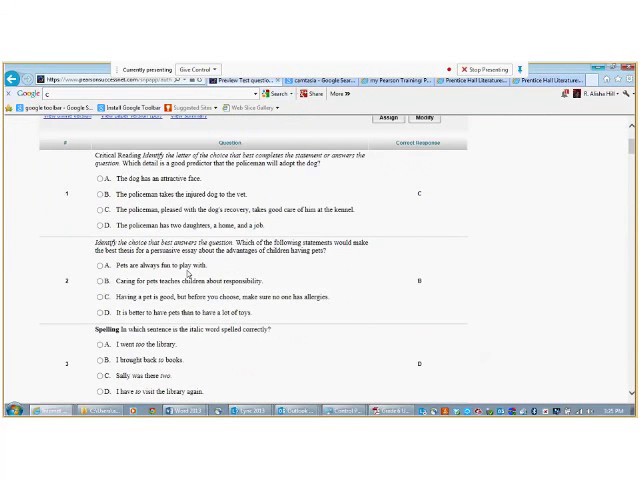
scroll(down, 3)
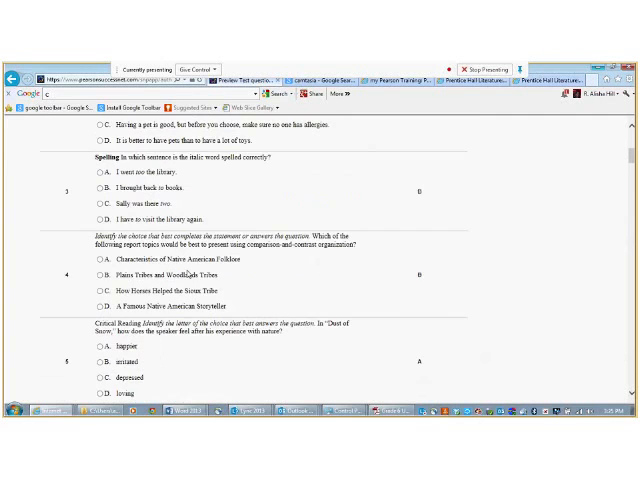
scroll(up, 3)
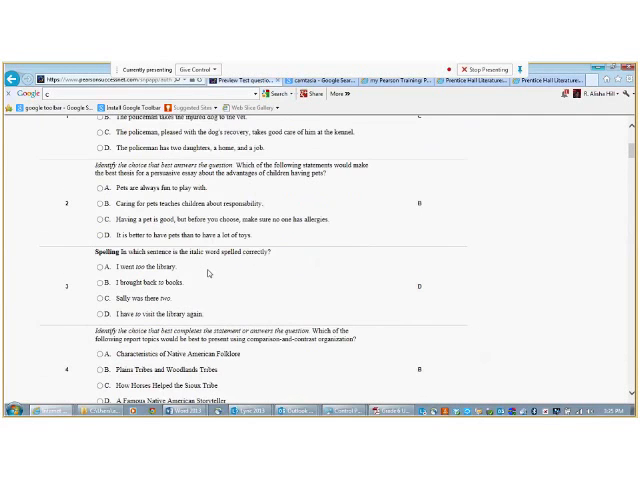